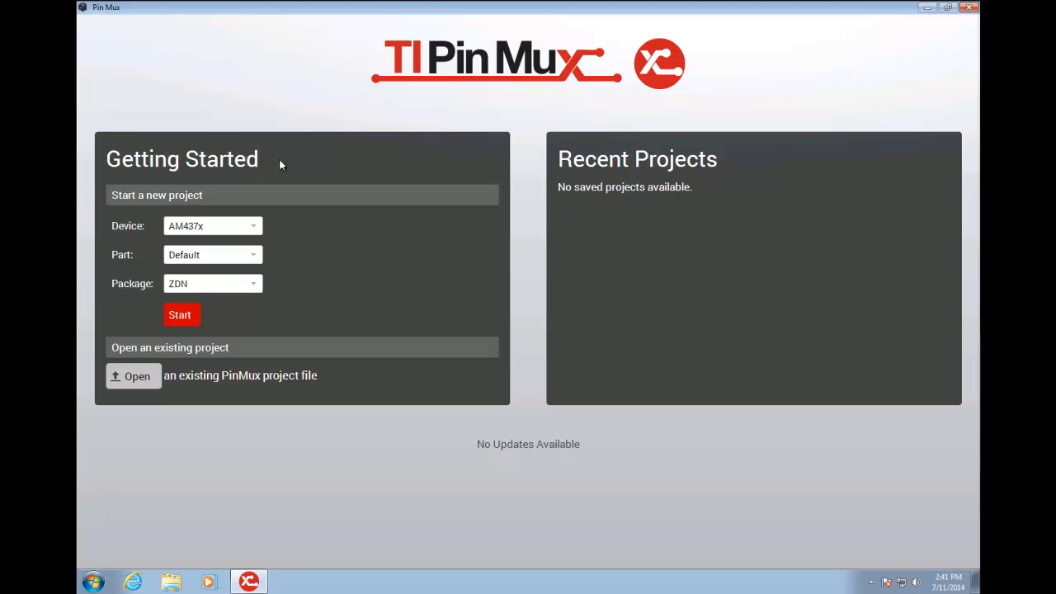
pyautogui.moveTo(307, 251)
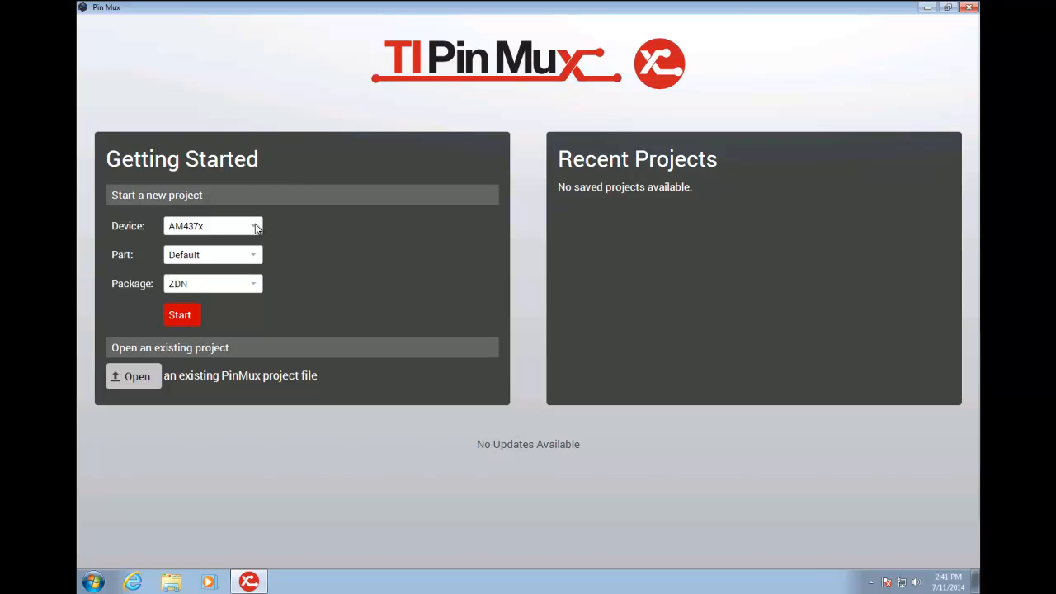
pyautogui.moveTo(256, 256)
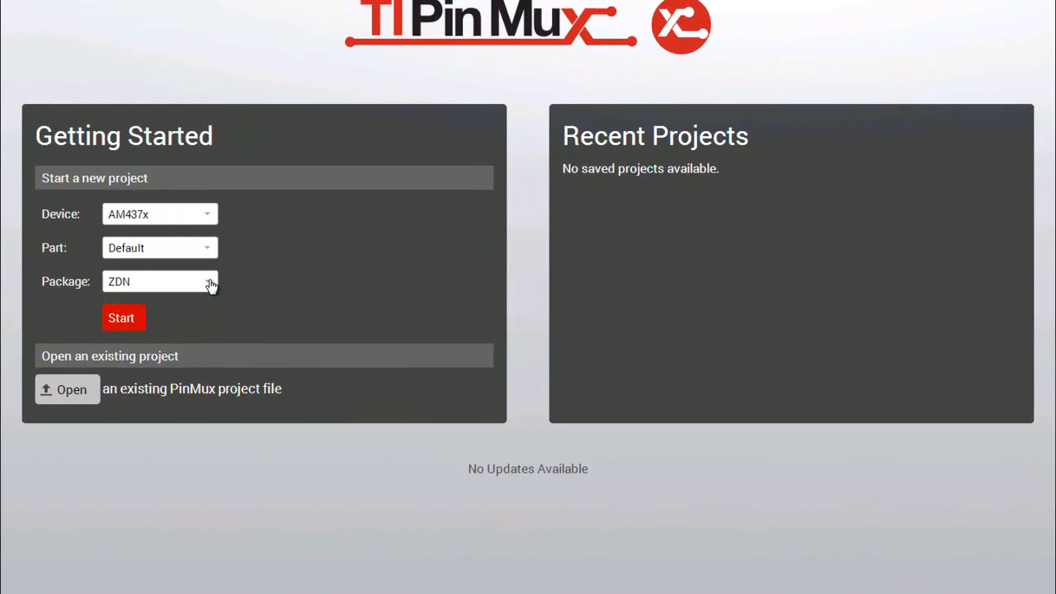
pyautogui.moveTo(652, 153)
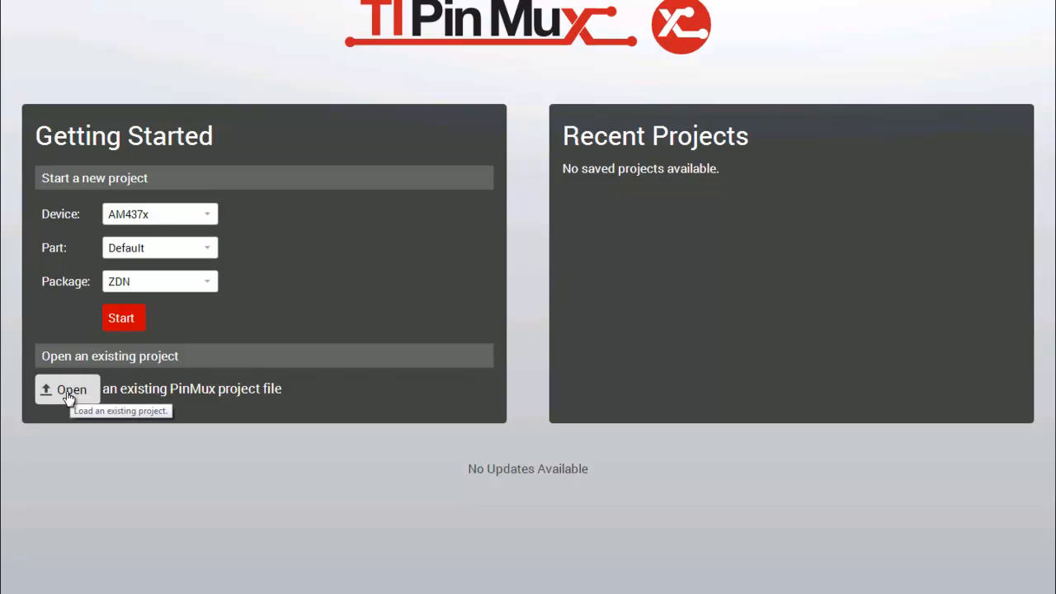
pyautogui.moveTo(124, 318)
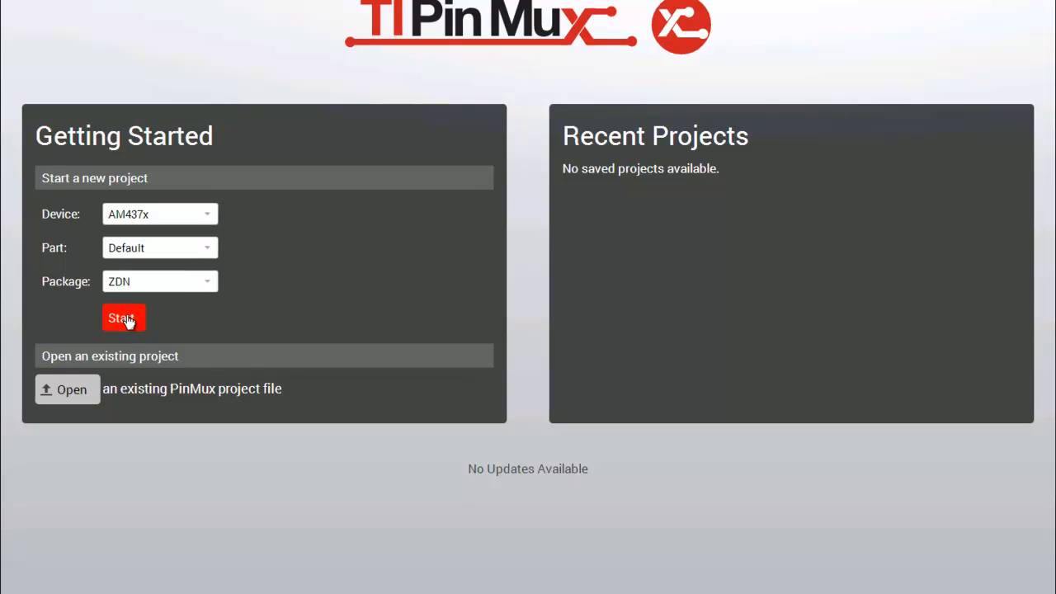
# Create an AM437x ZDN project and display the ARM peripheral's nNMI settings.
pyautogui.click(123, 318)
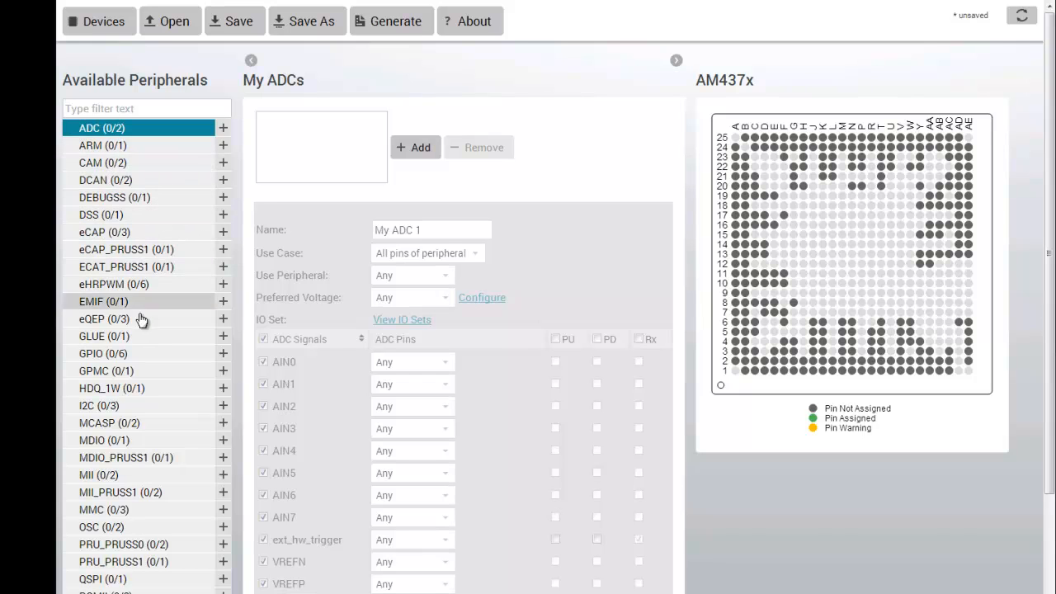
pyautogui.moveTo(216, 388)
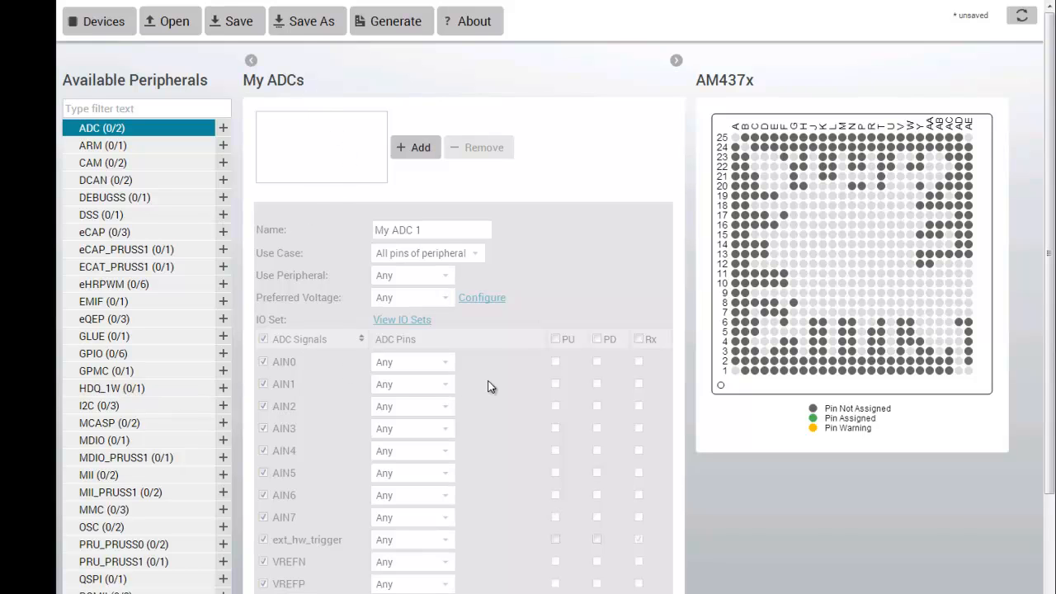
pyautogui.moveTo(89, 150)
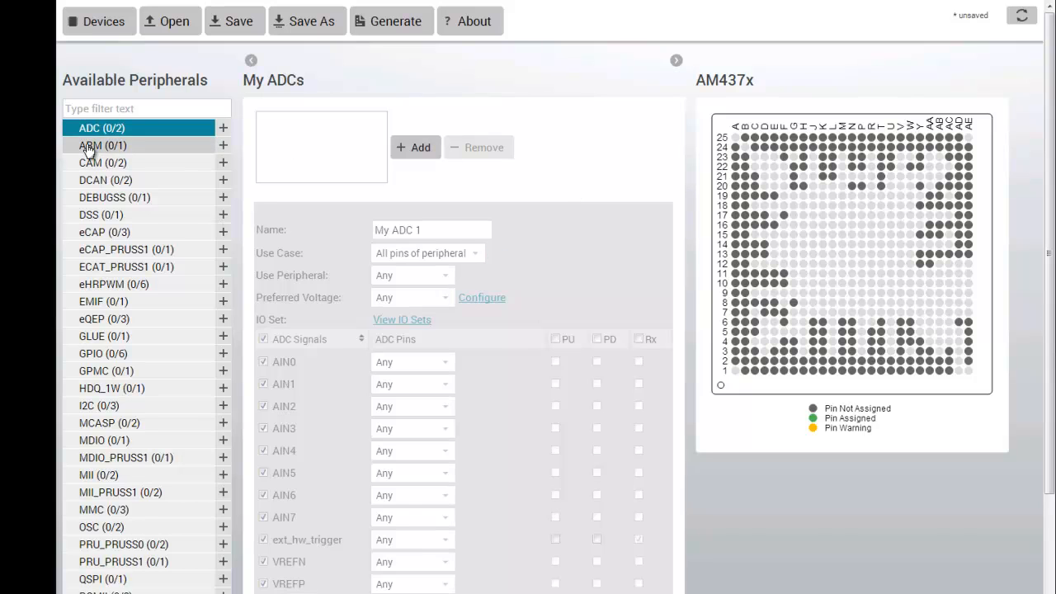
pyautogui.click(102, 145)
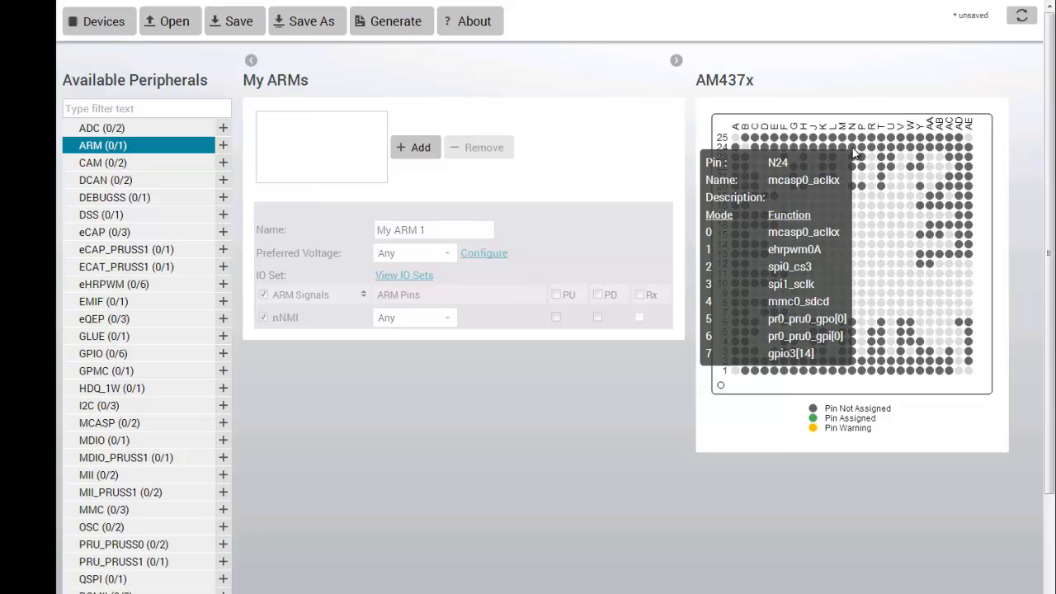
pyautogui.scroll(-3)
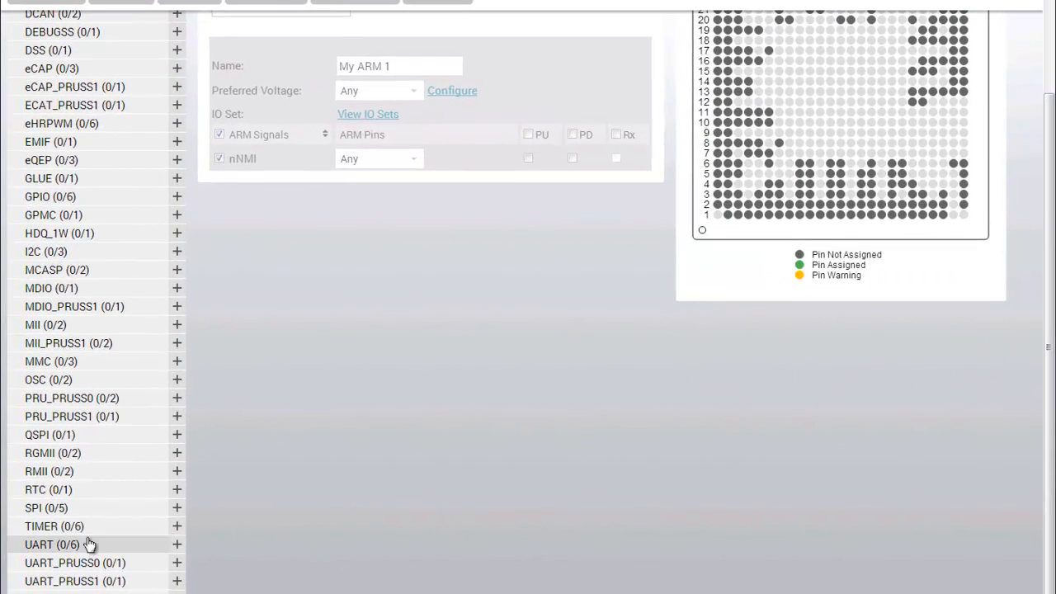
# Add My UART 1, with its eight UART1 signals auto-assigned to pins.
pyautogui.click(176, 544)
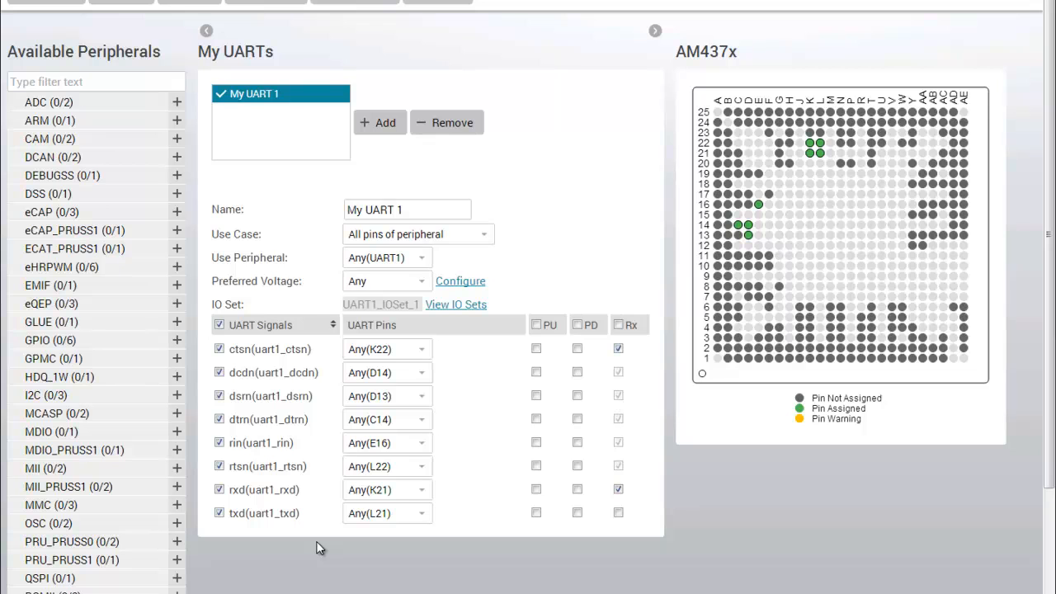
pyautogui.moveTo(321, 335)
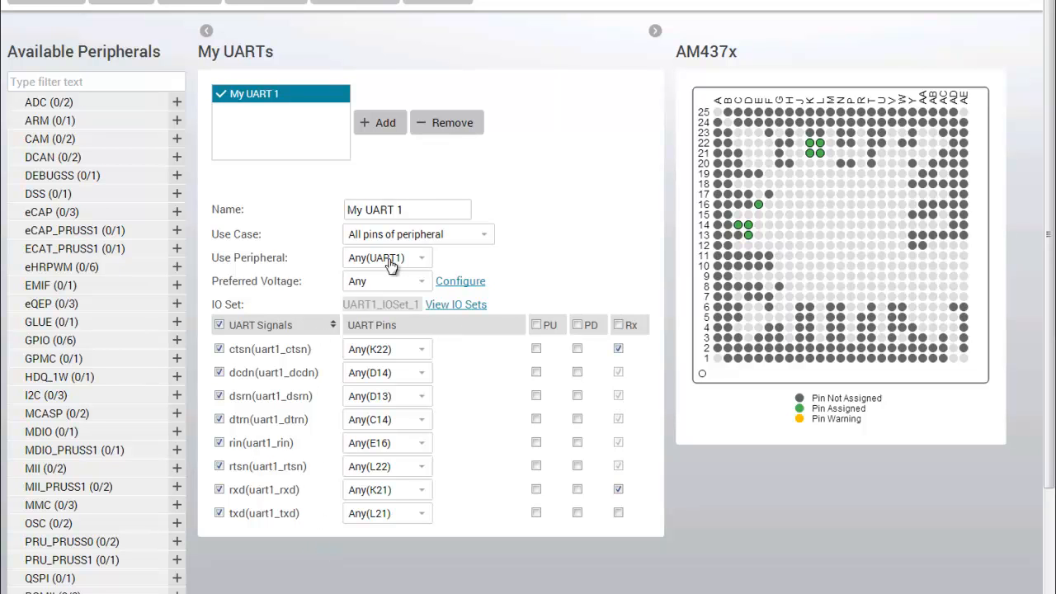
pyautogui.moveTo(392, 306)
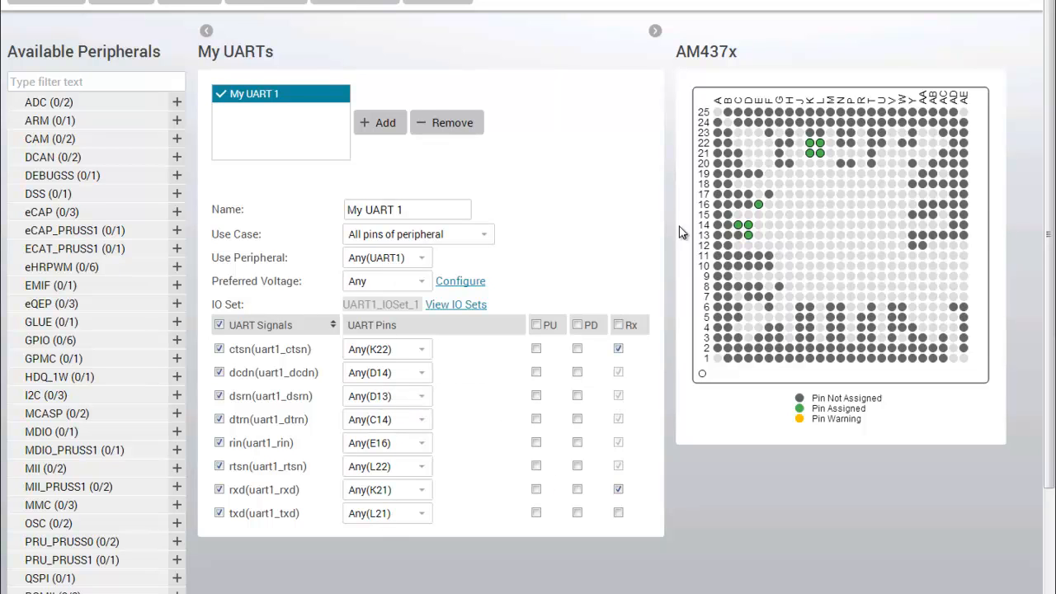
pyautogui.moveTo(757, 205)
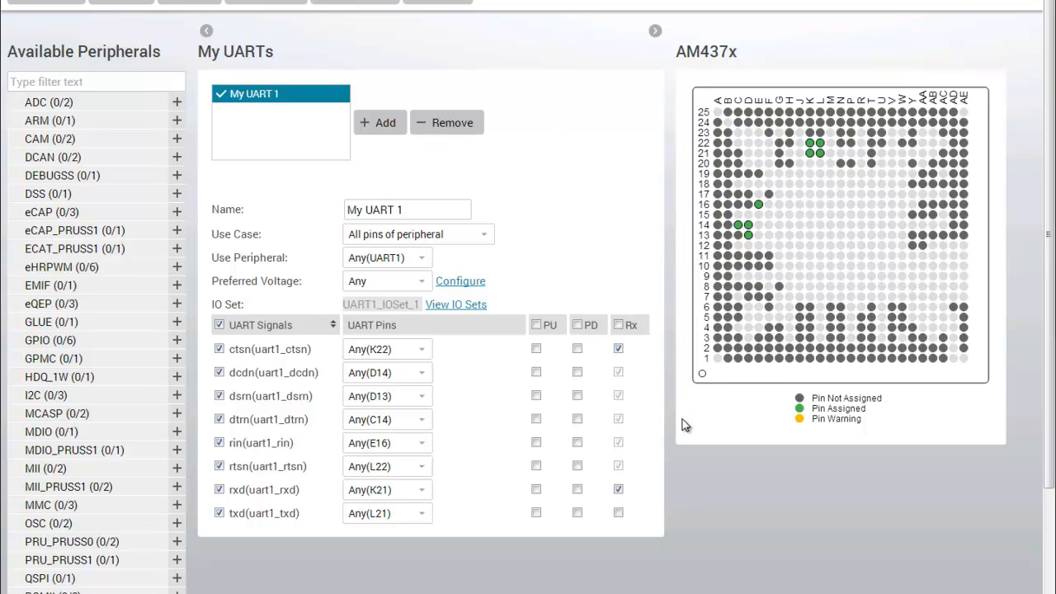
# Rename the UART to 'Logger' and set its use case to RXD and TXD only.
pyautogui.click(406, 208)
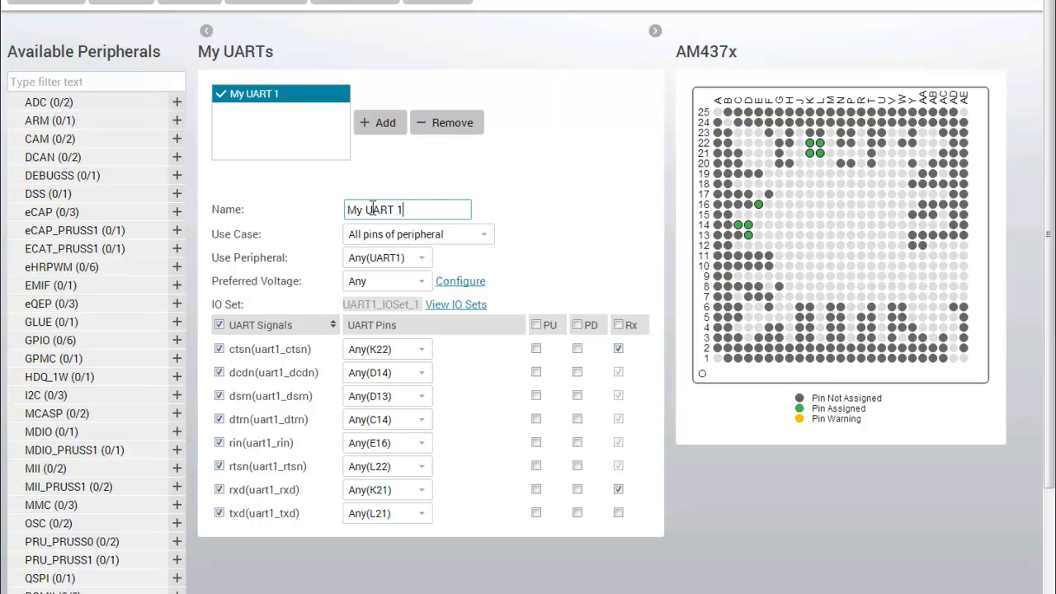
pyautogui.tripleClick(407, 209)
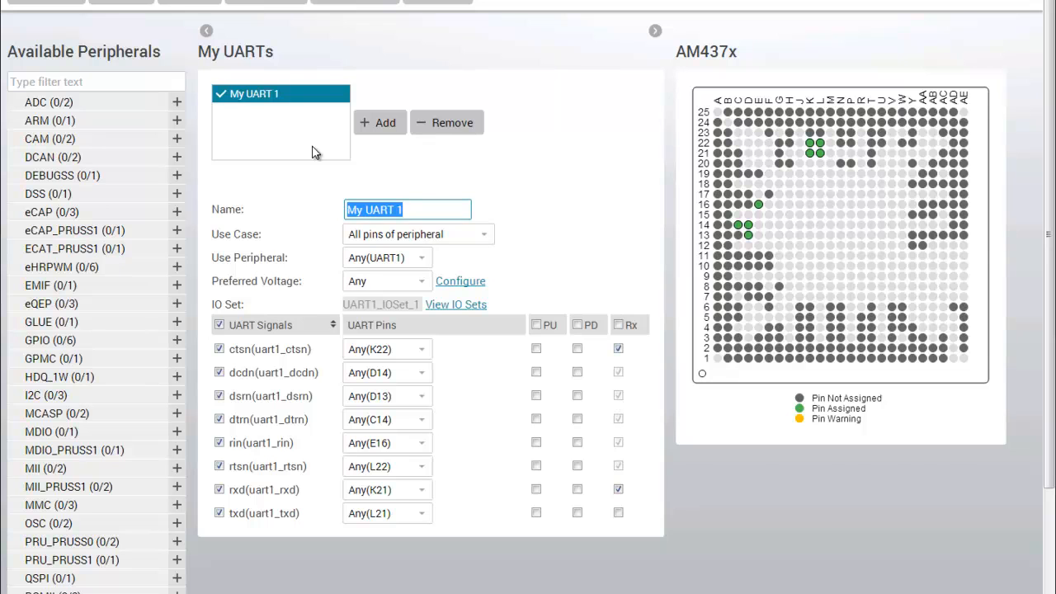
pyautogui.write('Logger')
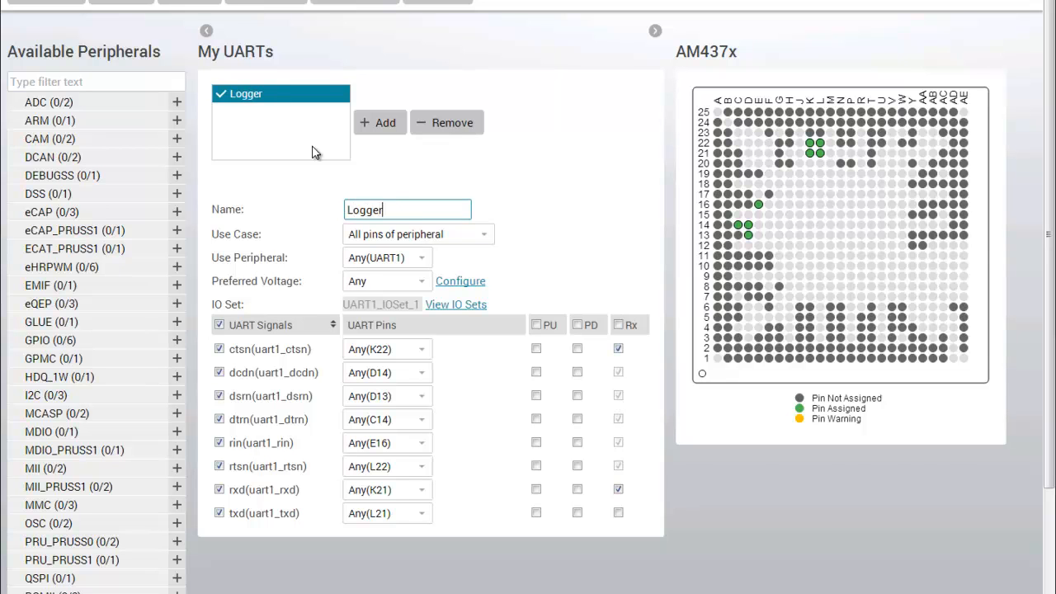
pyautogui.moveTo(464, 242)
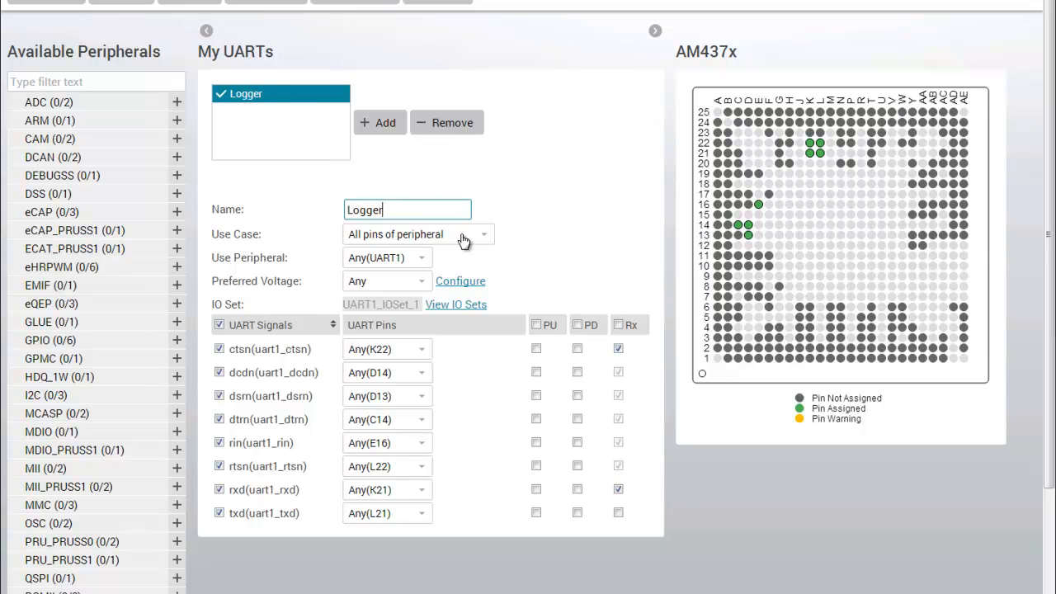
pyautogui.click(416, 234)
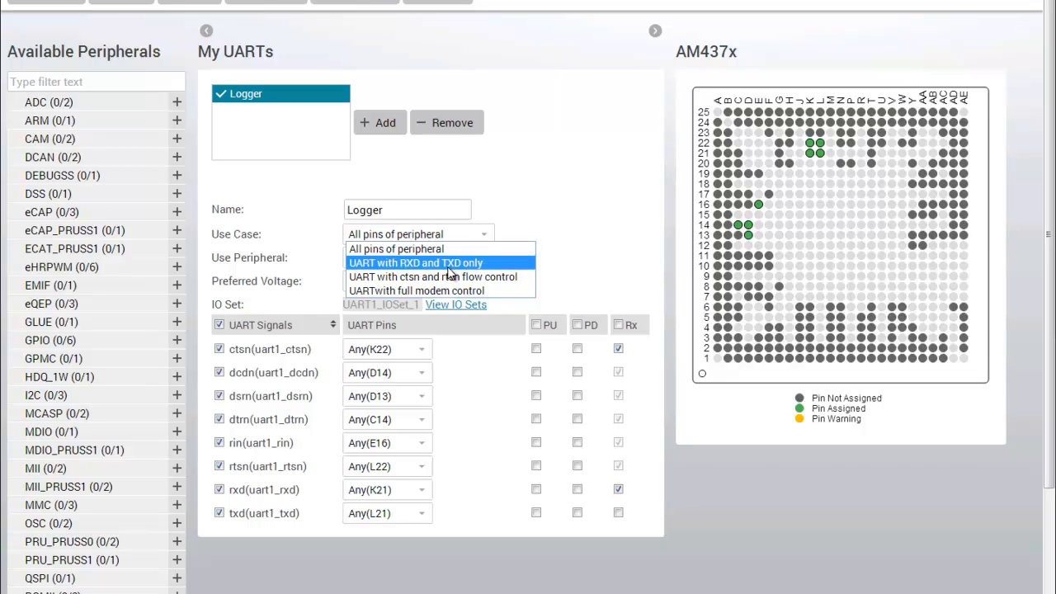
pyautogui.click(416, 262)
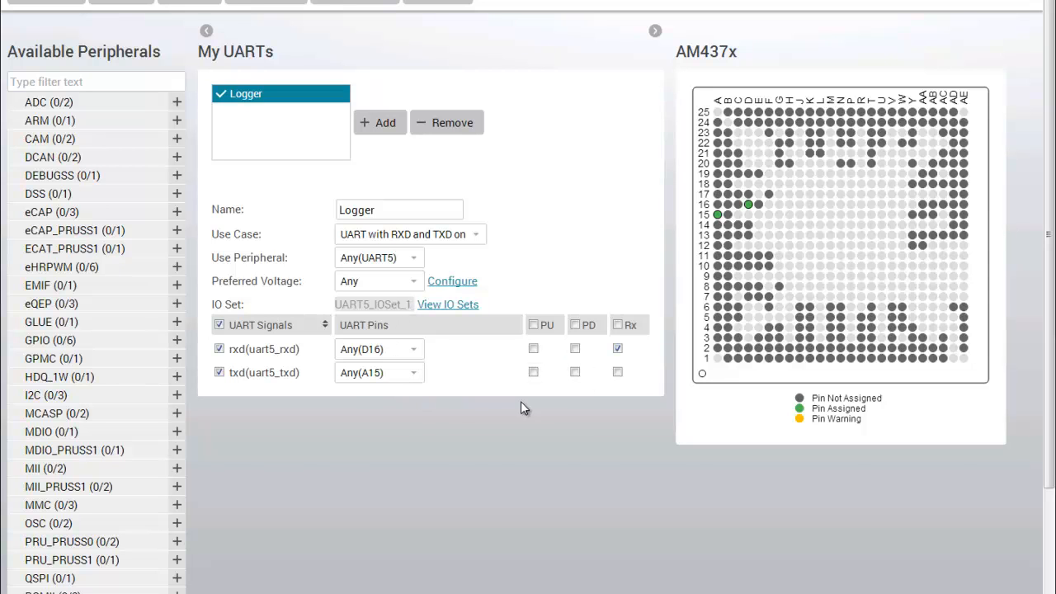
pyautogui.moveTo(481, 382)
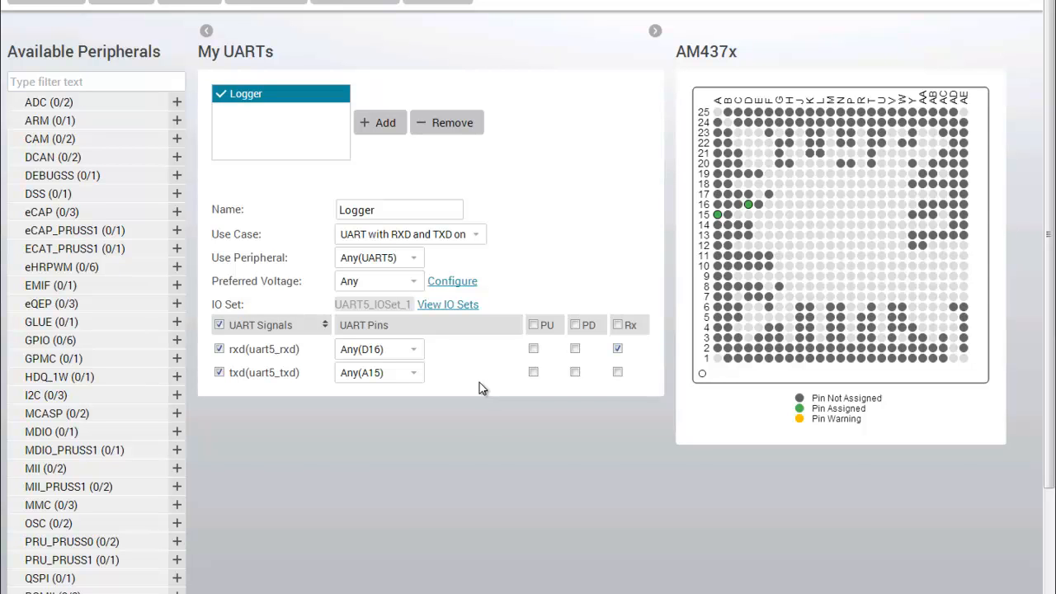
pyautogui.moveTo(457, 388)
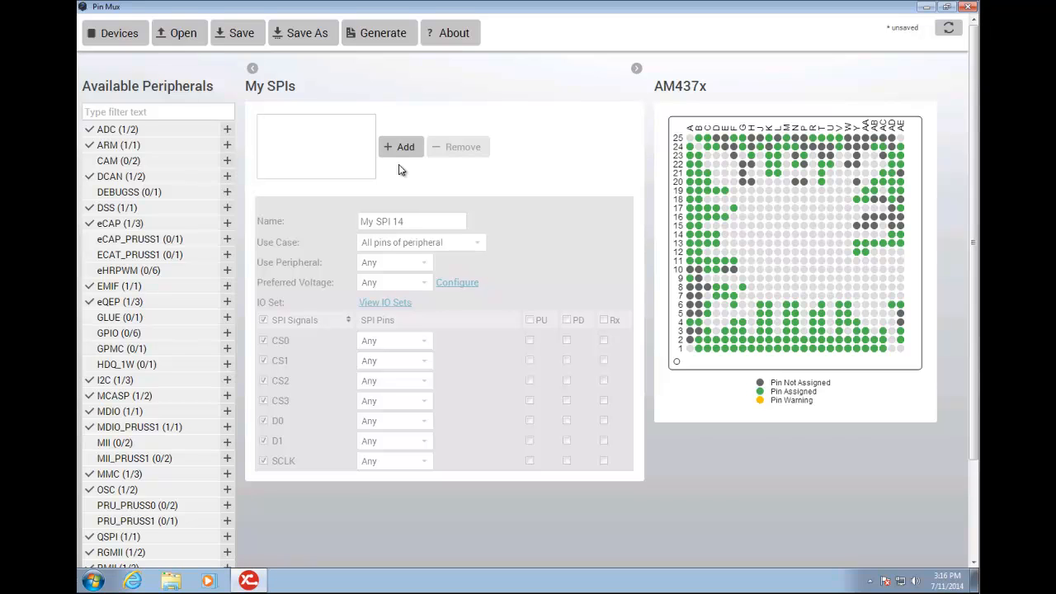
# Add My SPI 14 and adjust the timers so SPI1 assigns all seven signals.
pyautogui.scroll(-3)
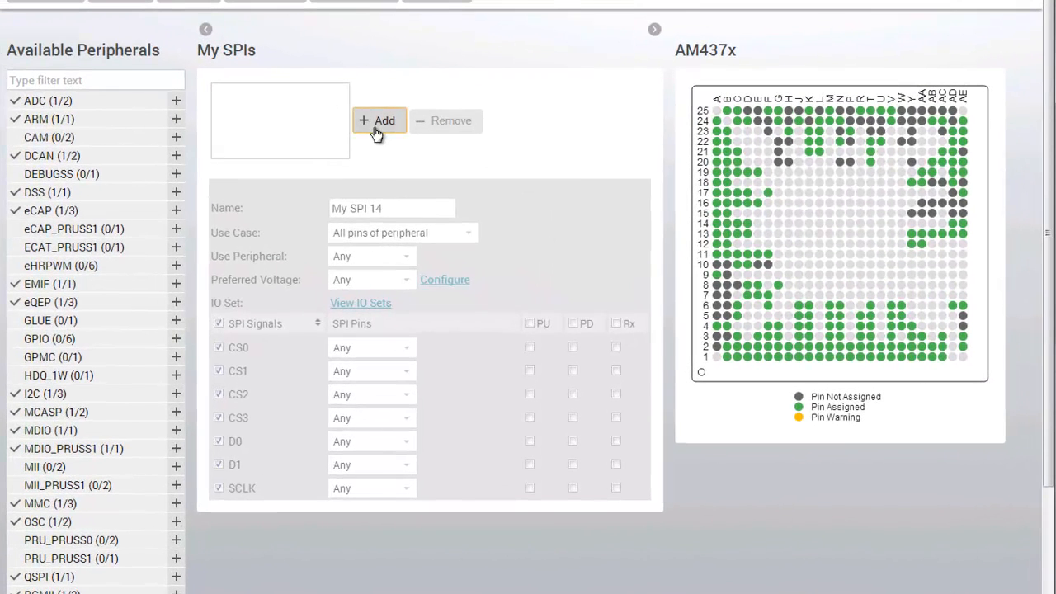
pyautogui.click(378, 121)
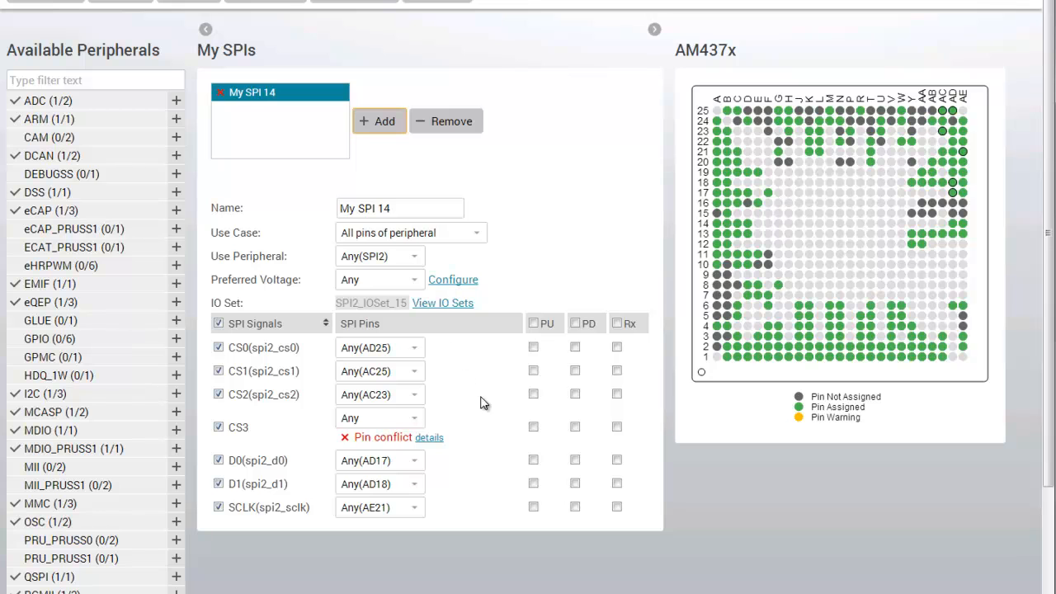
pyautogui.click(429, 437)
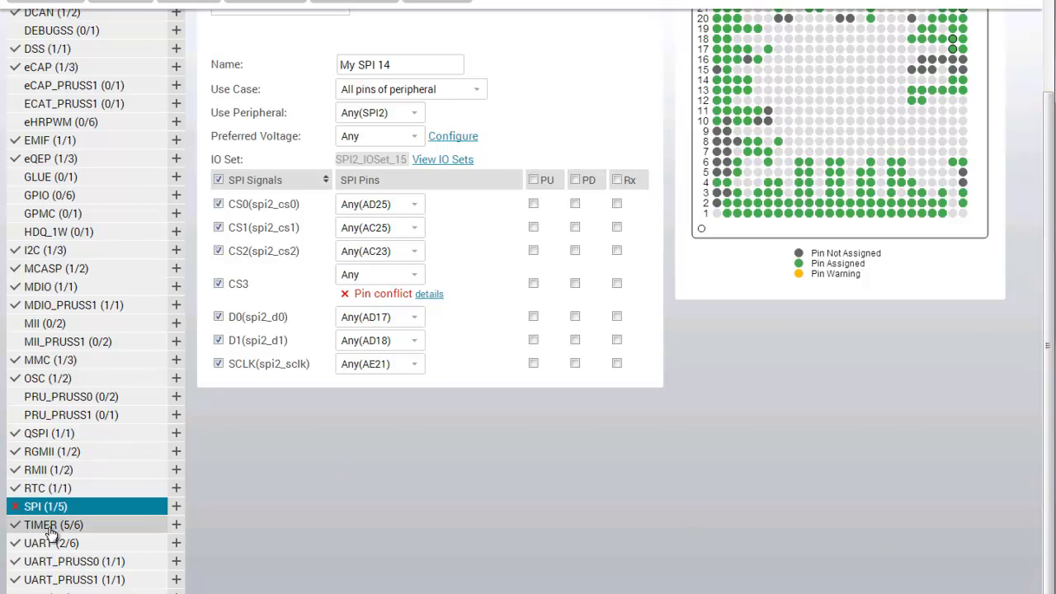
pyautogui.click(53, 524)
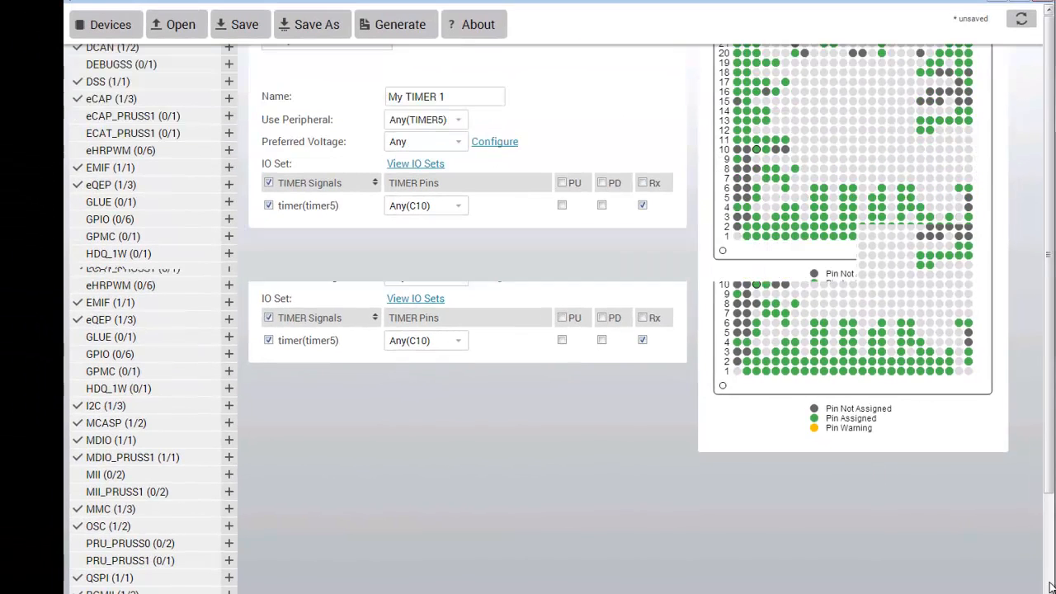
pyautogui.click(106, 512)
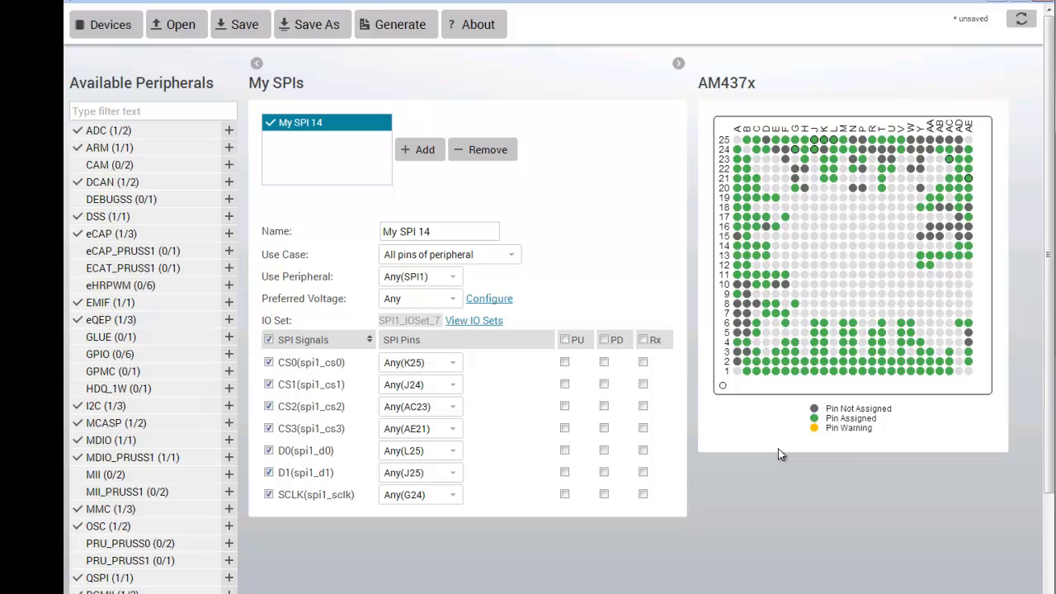
pyautogui.moveTo(397, 38)
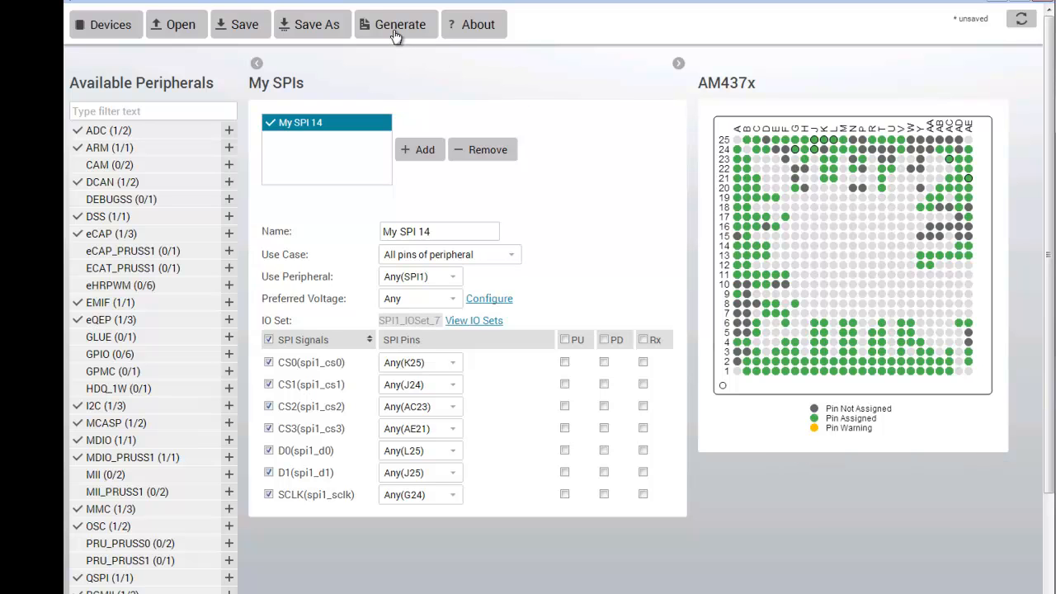
# Generate the pin configuration output files with Desktop as the output folder.
pyautogui.click(399, 24)
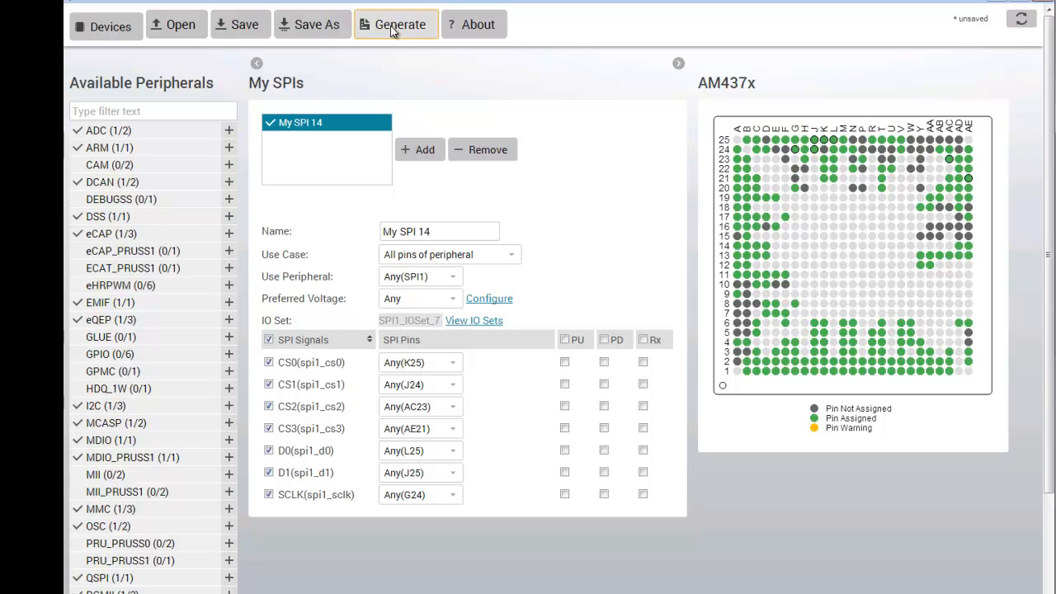
pyautogui.click(399, 24)
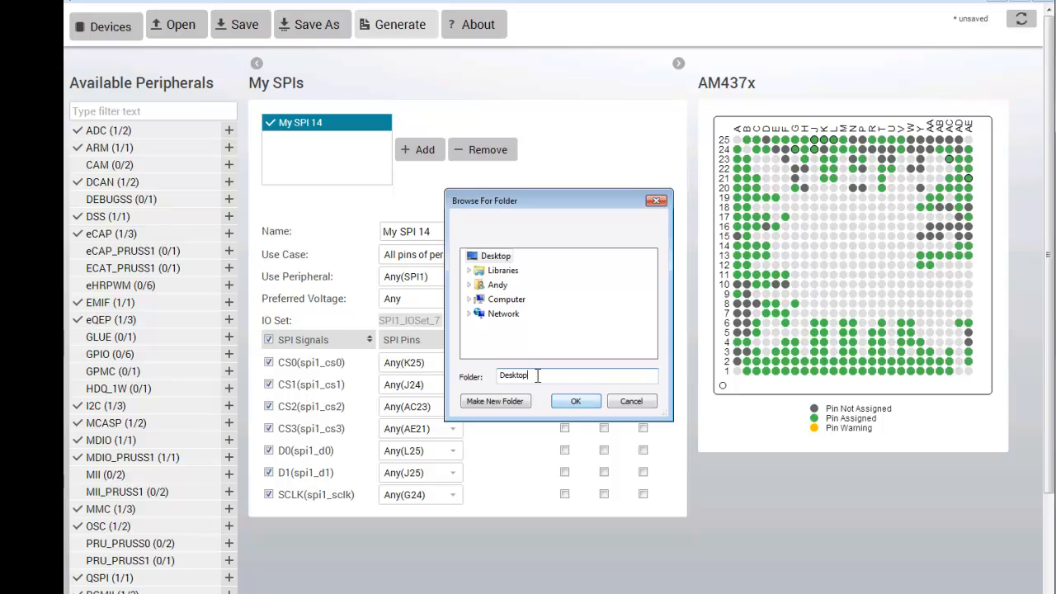
pyautogui.click(576, 400)
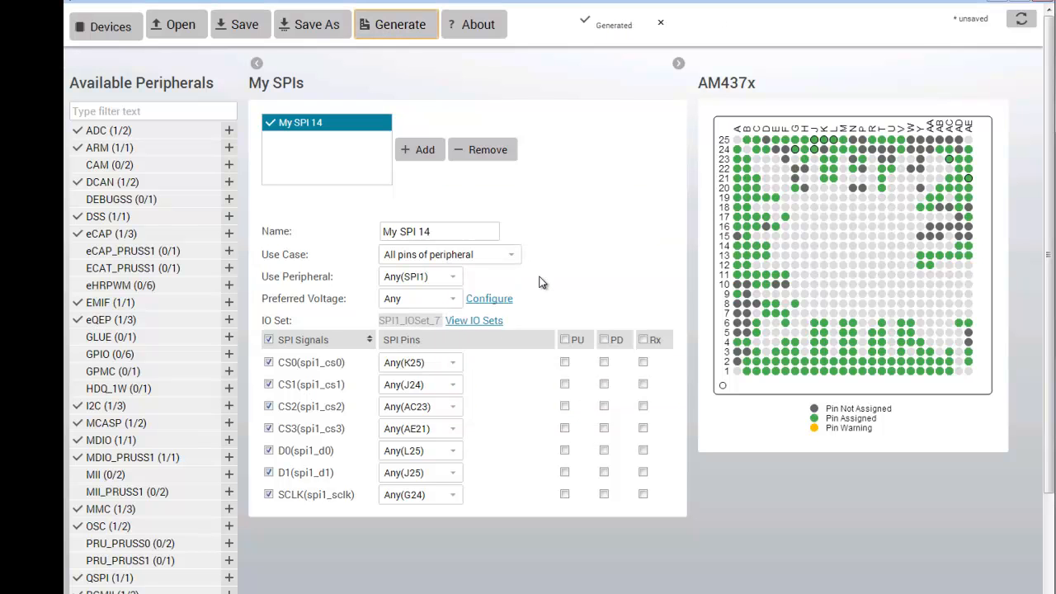